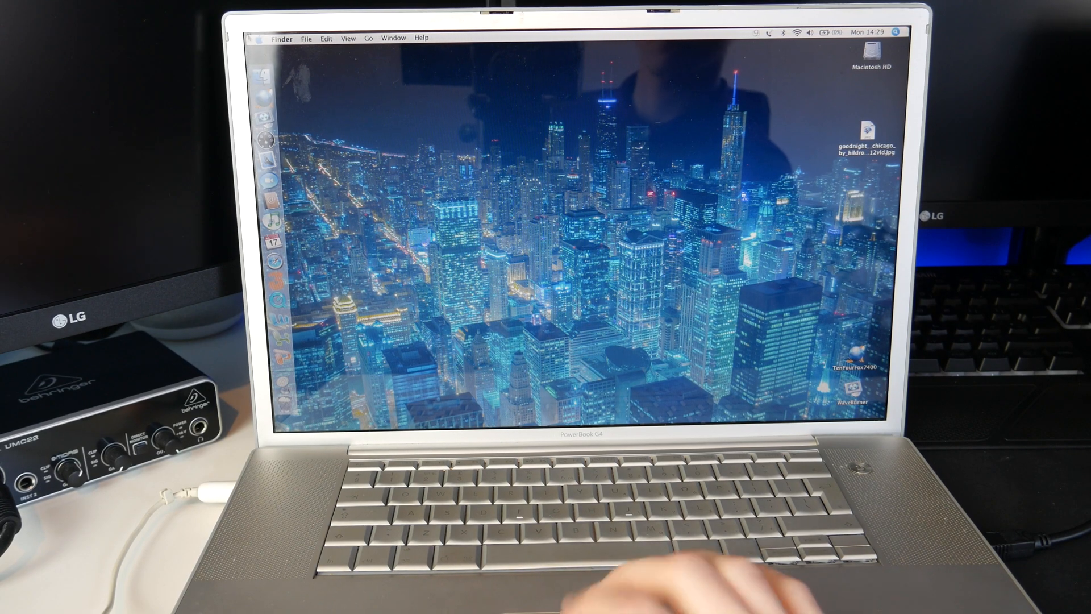
# Step: Restart the 17-inch PowerBook into Target Disk Mode from the Startup Disk preferences
pyautogui.click(262, 38)
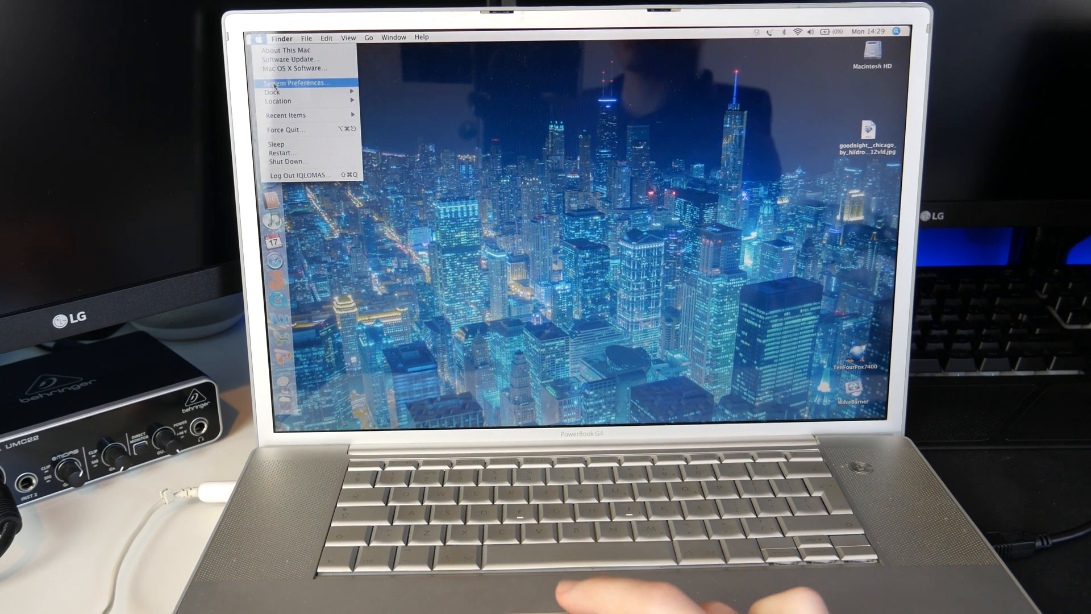
pyautogui.click(298, 83)
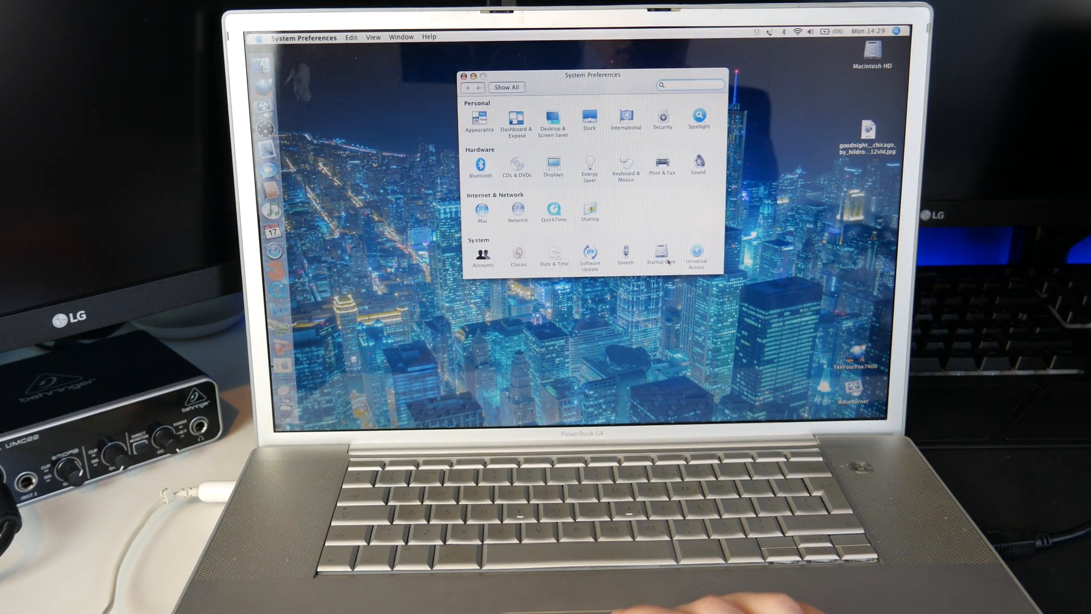
pyautogui.click(662, 253)
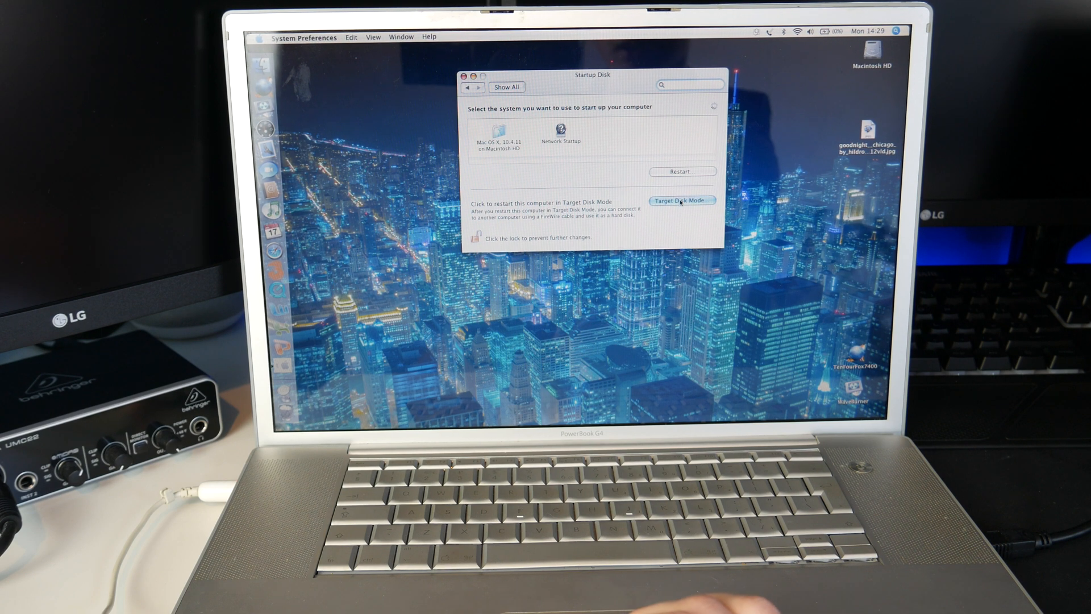
pyautogui.click(681, 200)
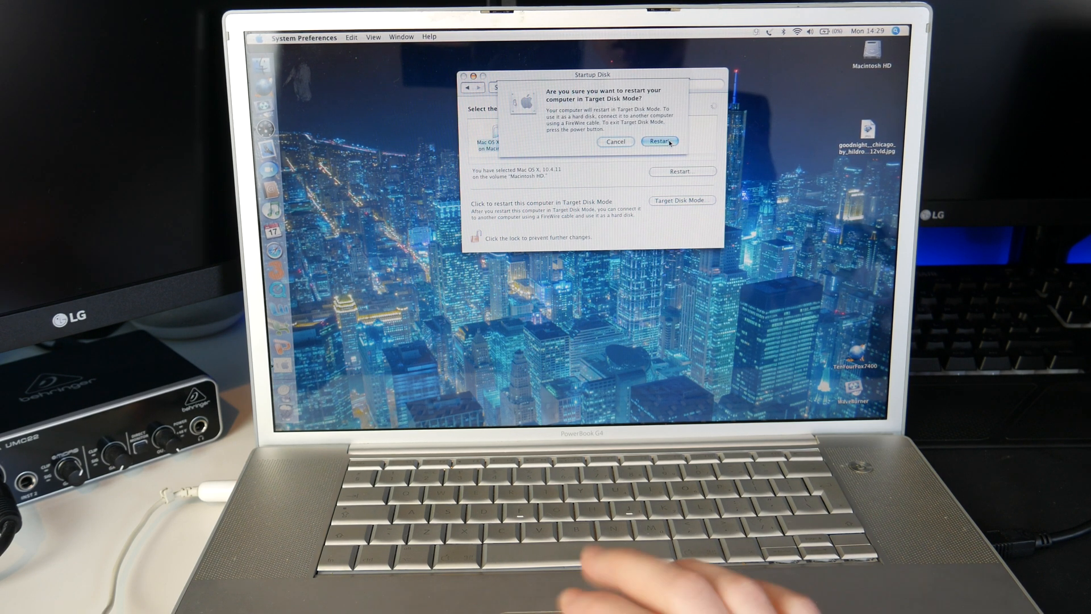
pyautogui.click(660, 142)
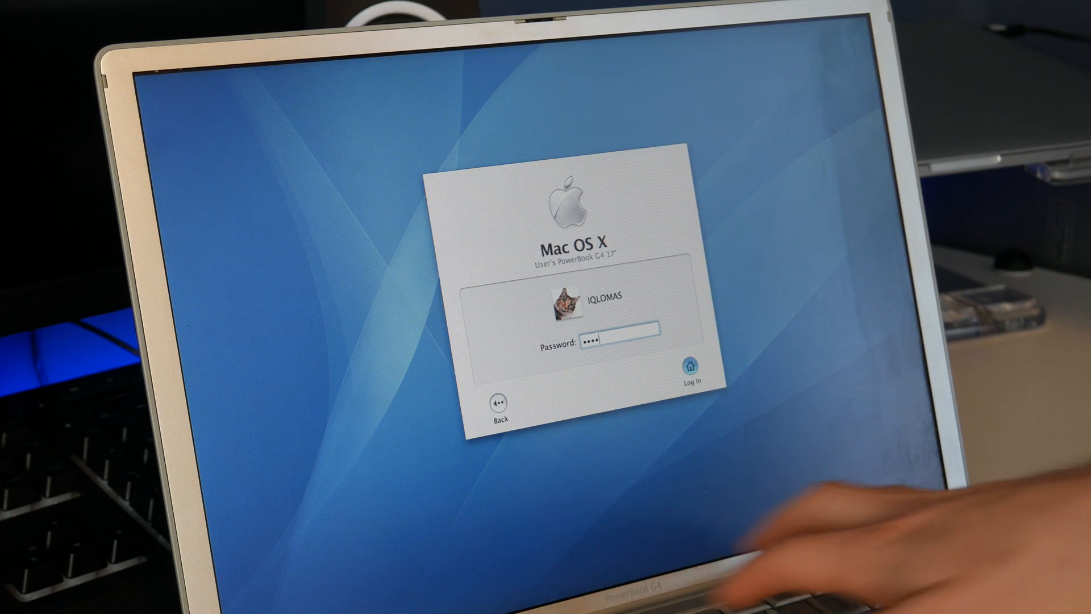
# Step: Log in, dismiss the clock date warning, and open System Preferences from the Apple menu
pyautogui.click(687, 366)
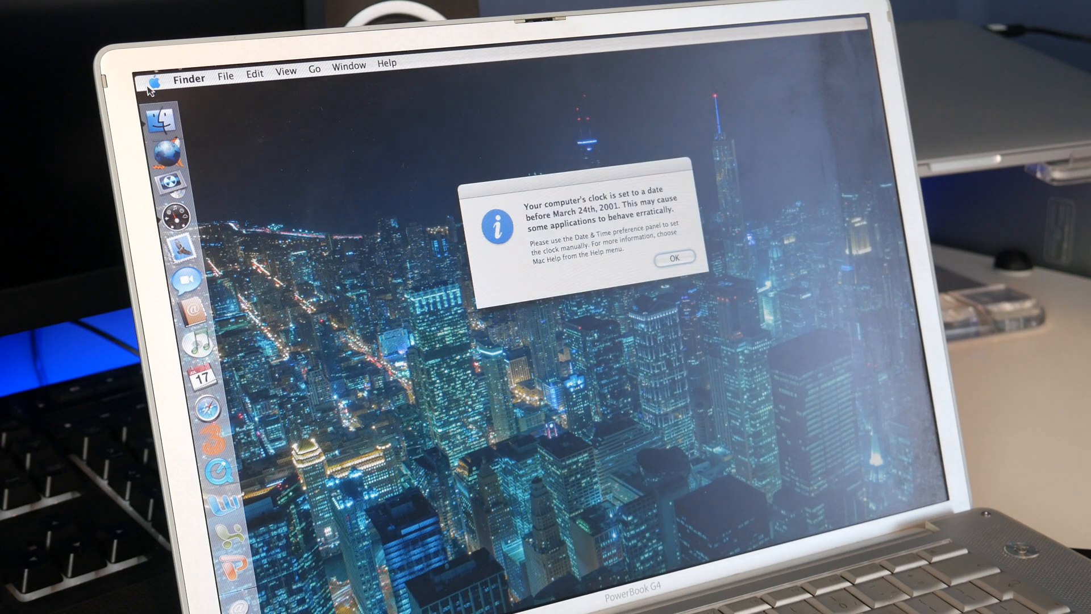
pyautogui.click(677, 259)
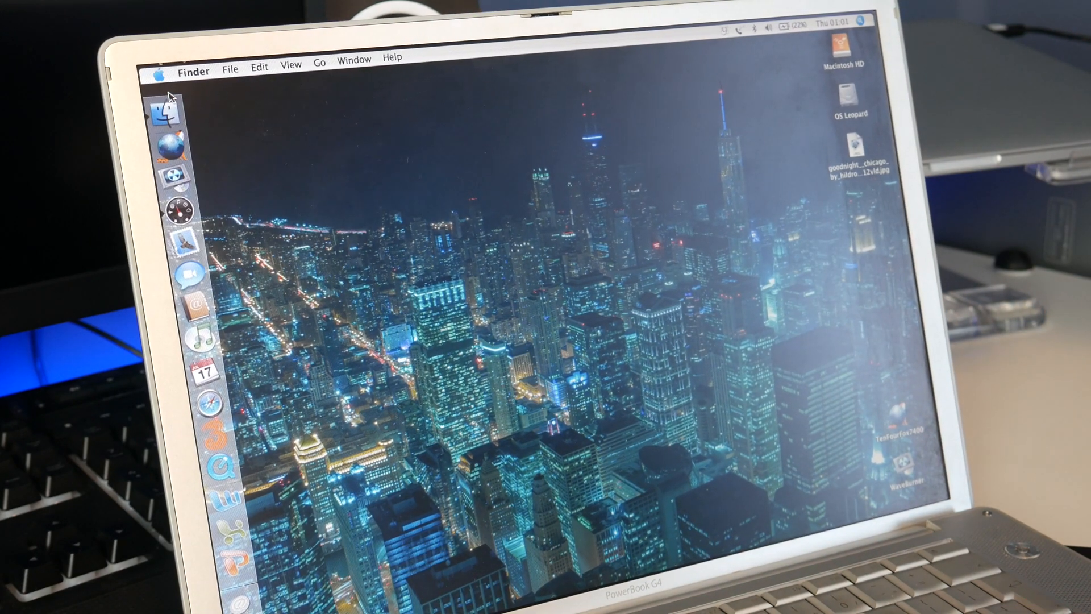
pyautogui.click(161, 72)
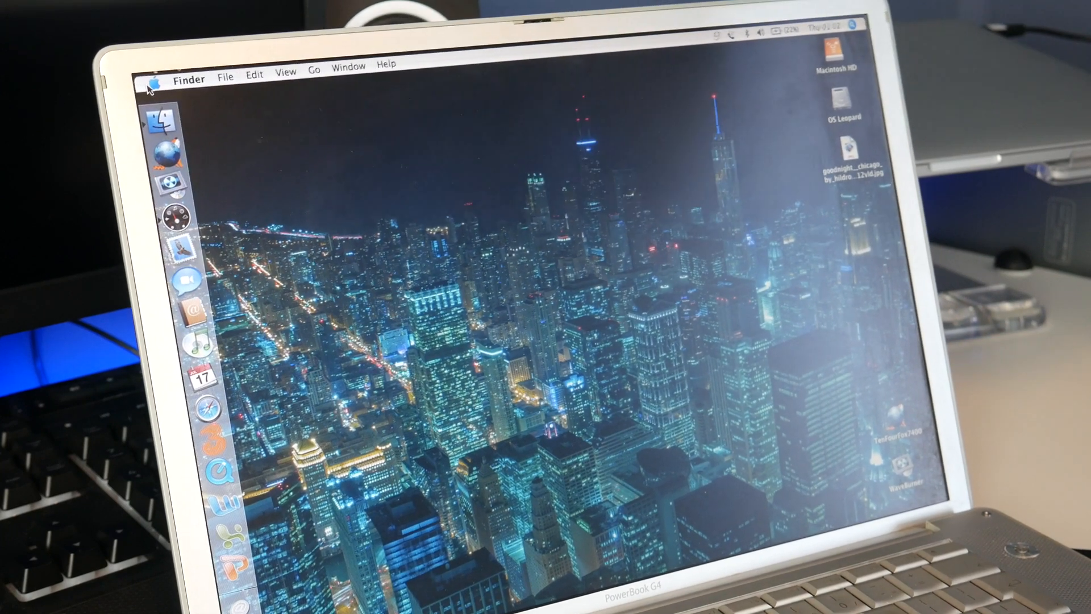
pyautogui.click(155, 78)
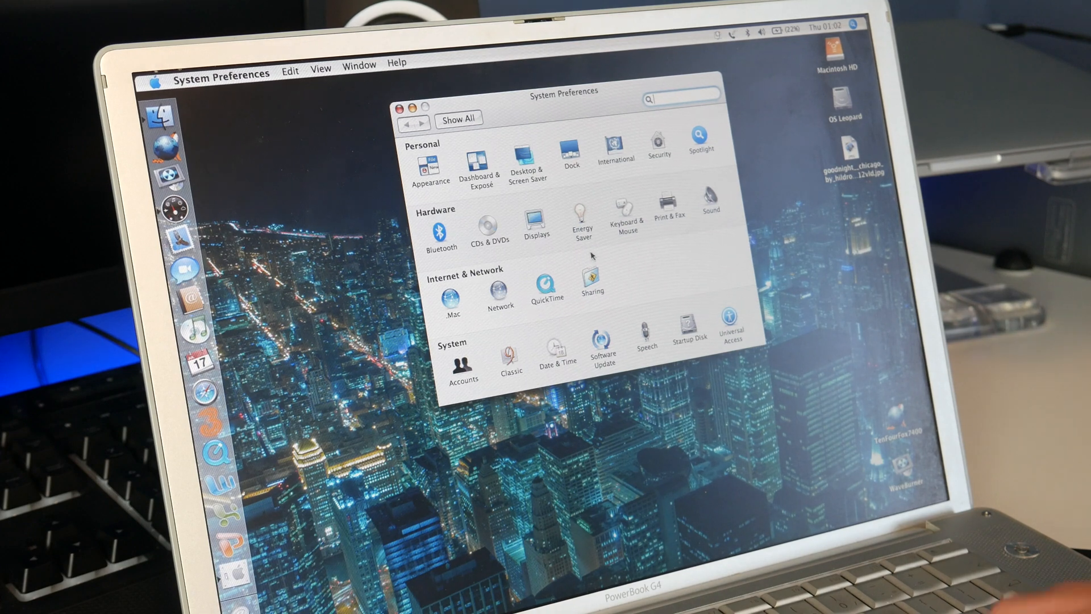
# Step: View the Appearance preferences, return to Show All, and close System Preferences
pyautogui.click(431, 165)
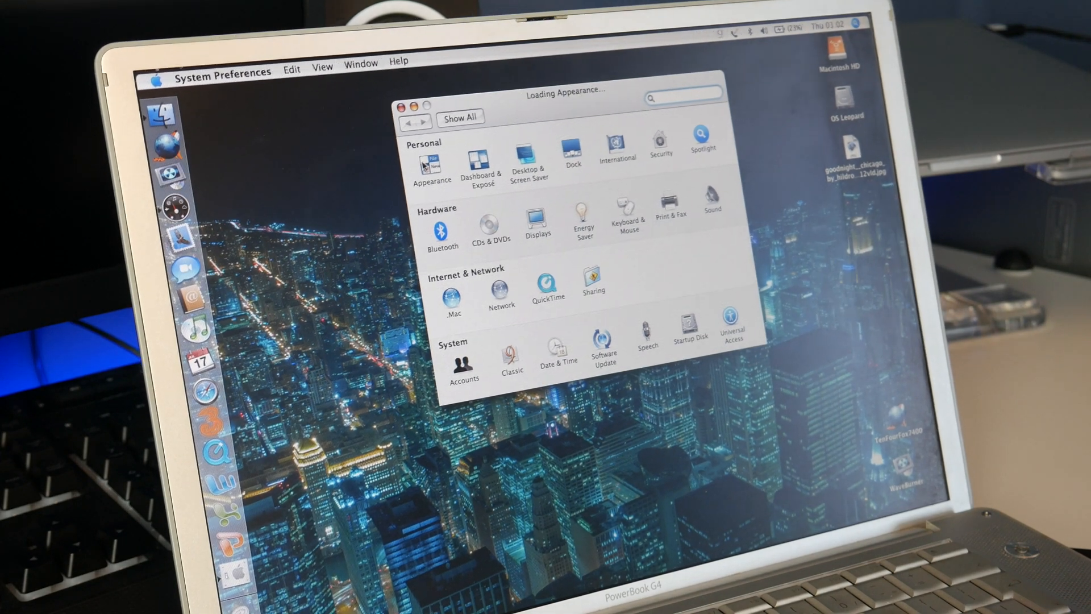
pyautogui.click(431, 161)
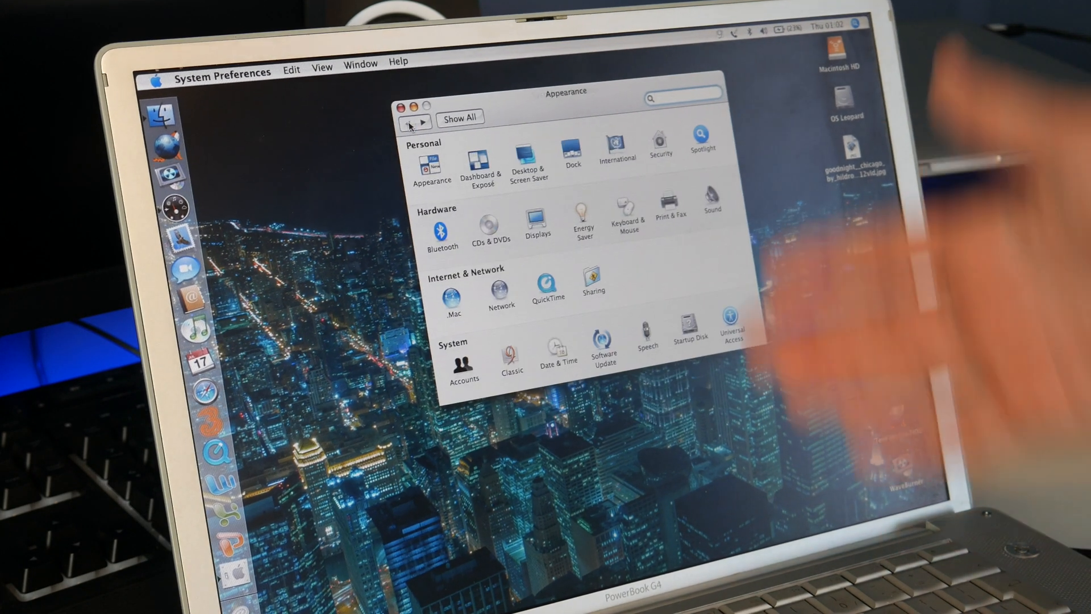
pyautogui.click(409, 122)
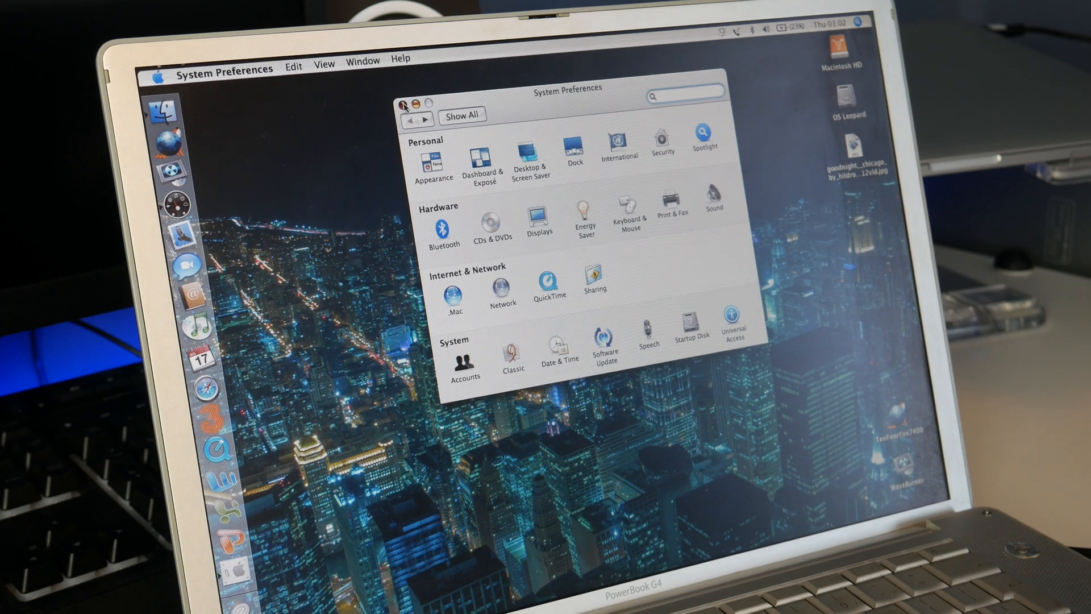
pyautogui.click(405, 103)
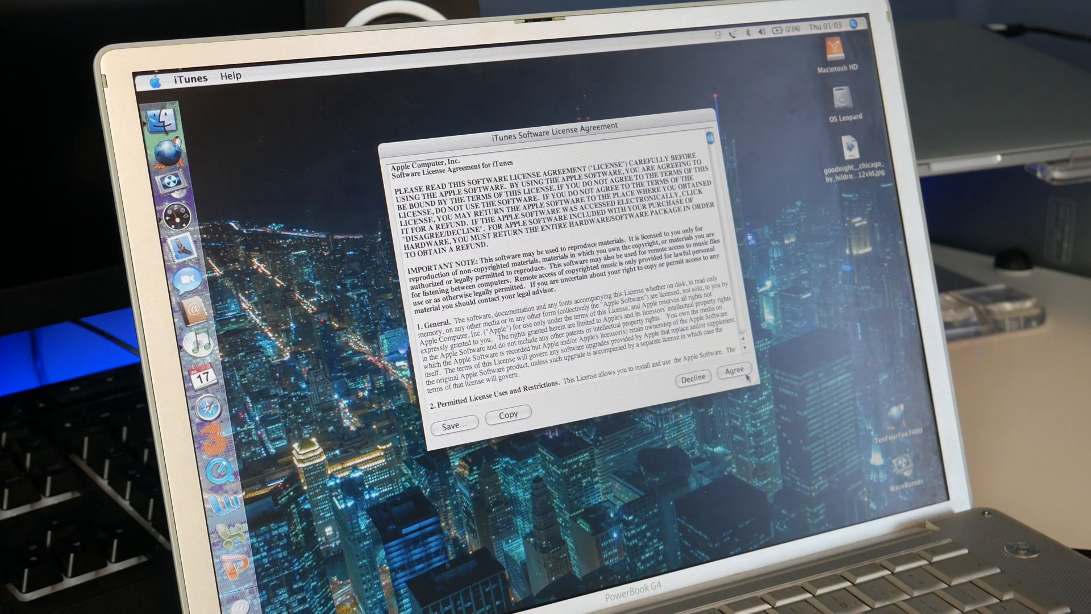
# Step: Agree to the iTunes license agreement and select a track in the Library
pyautogui.click(739, 378)
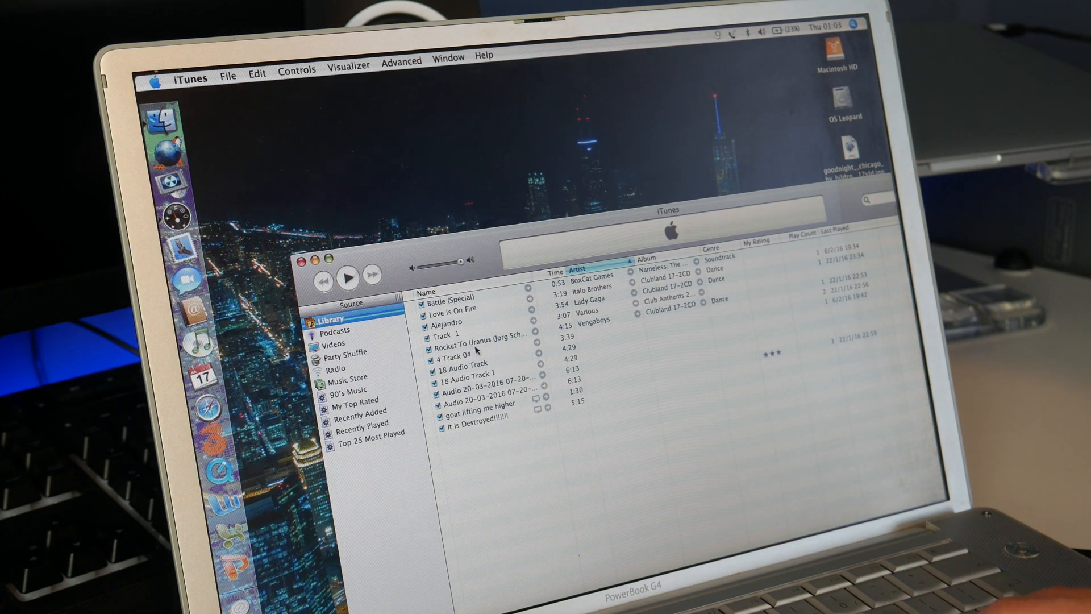
pyautogui.click(476, 344)
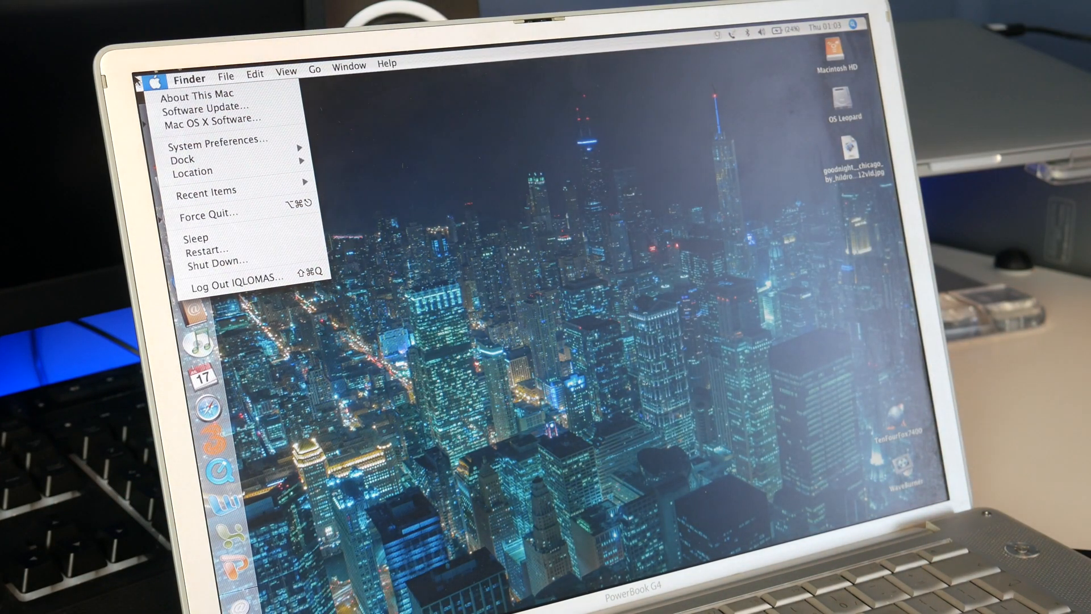
pyautogui.moveTo(225, 157)
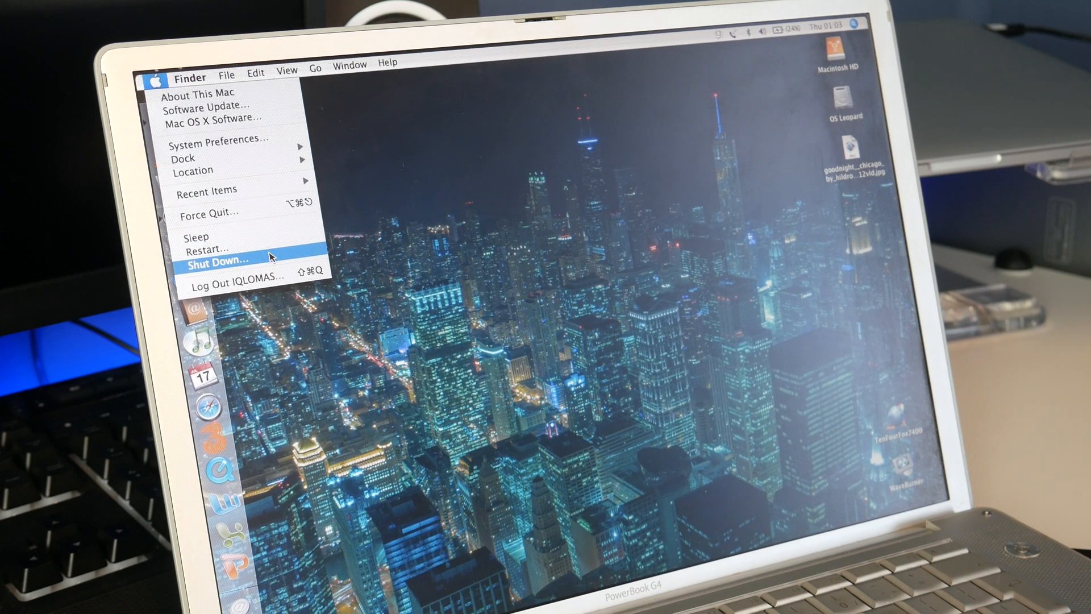
# Step: Choose Shut Down from the Apple menu to bring up the shutdown confirmation
pyautogui.click(216, 261)
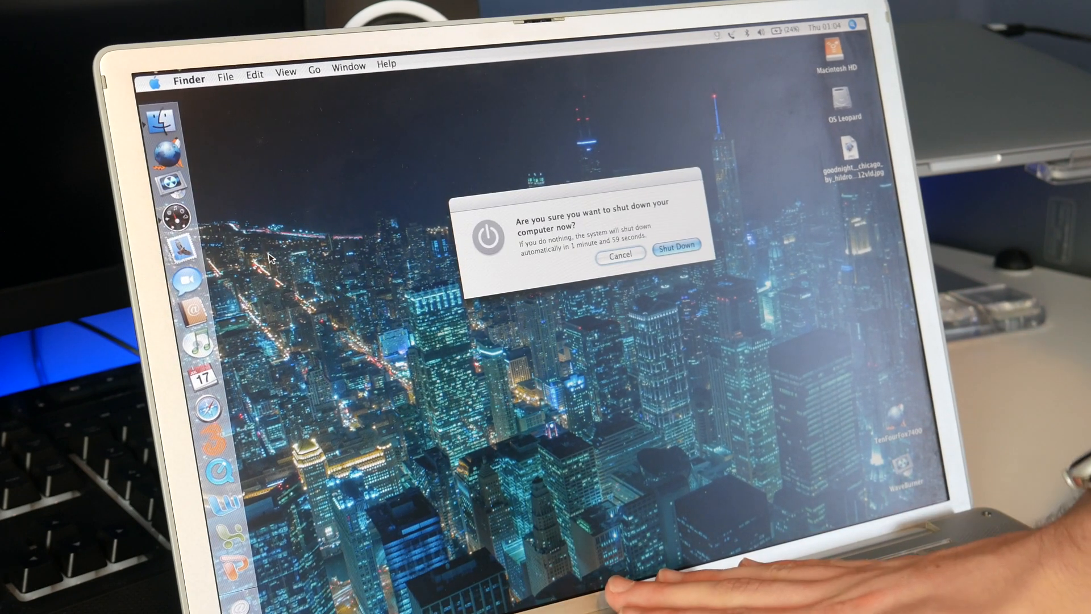